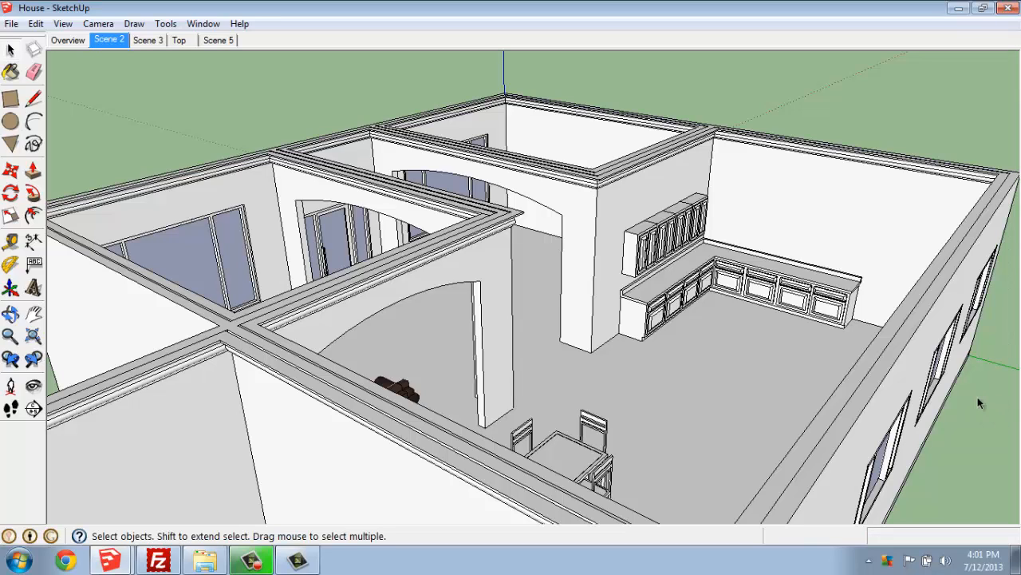
pyautogui.moveTo(93, 380)
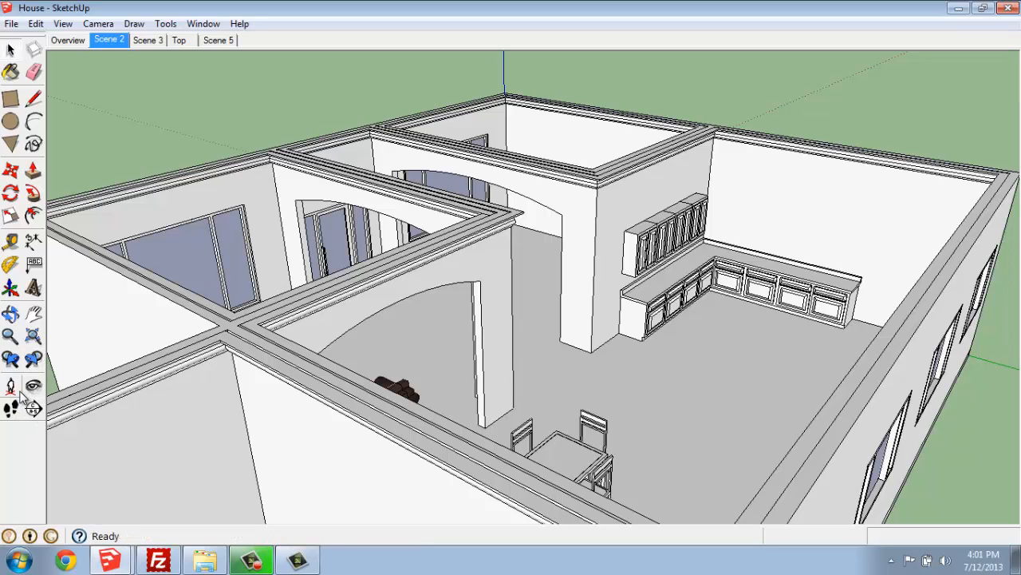
pyautogui.moveTo(11, 385)
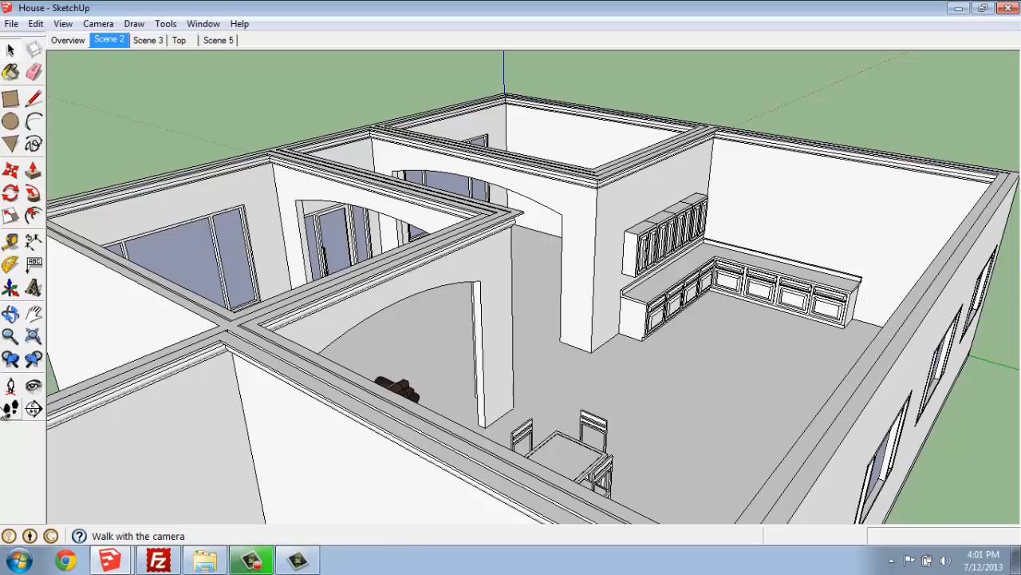
# Orbit the overhead house view so the dining table and kitchen face the viewer.
pyautogui.click(9, 51)
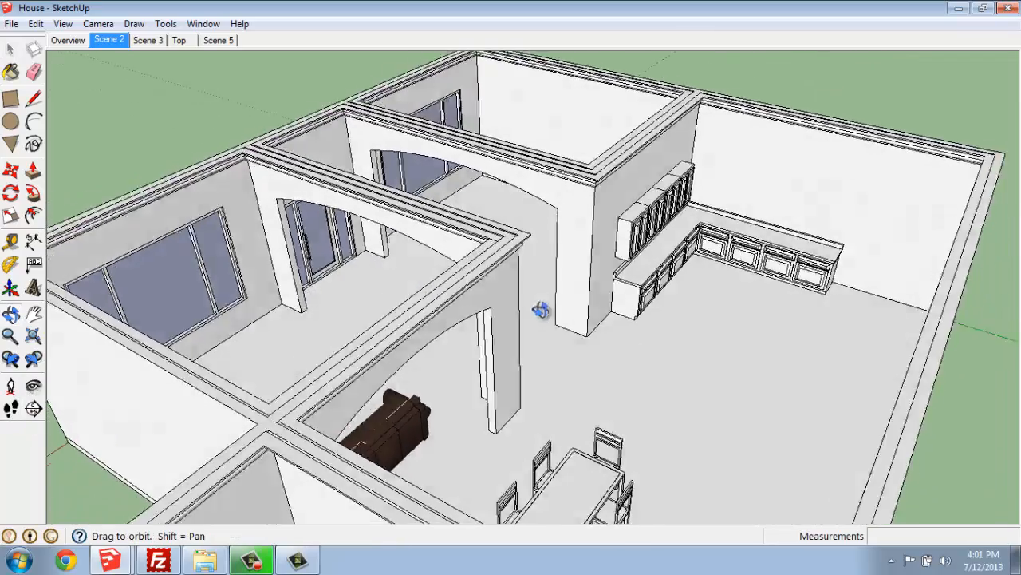
pyautogui.moveTo(541, 309); pyautogui.dragTo(492, 287)
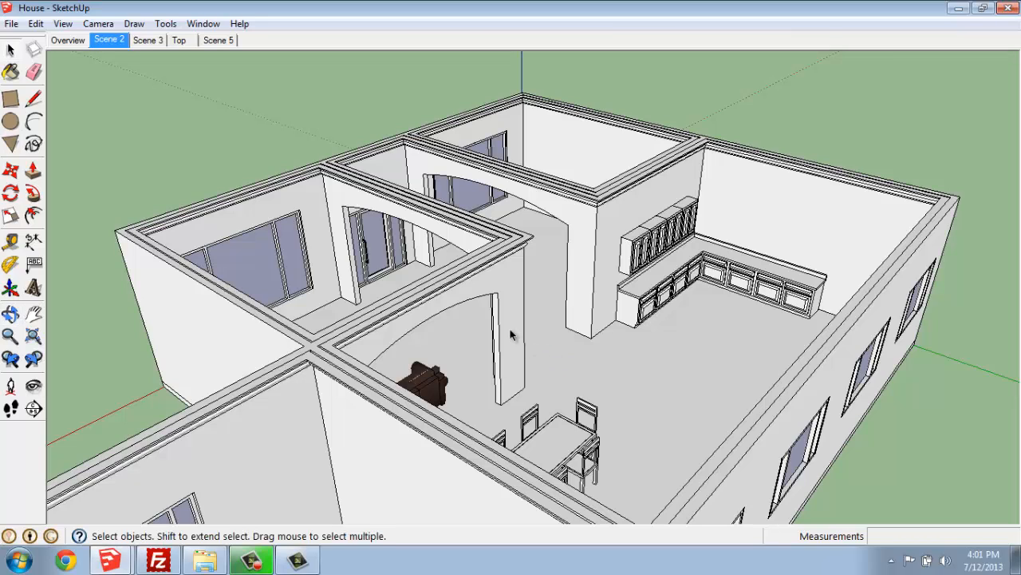
pyautogui.moveTo(581, 319)
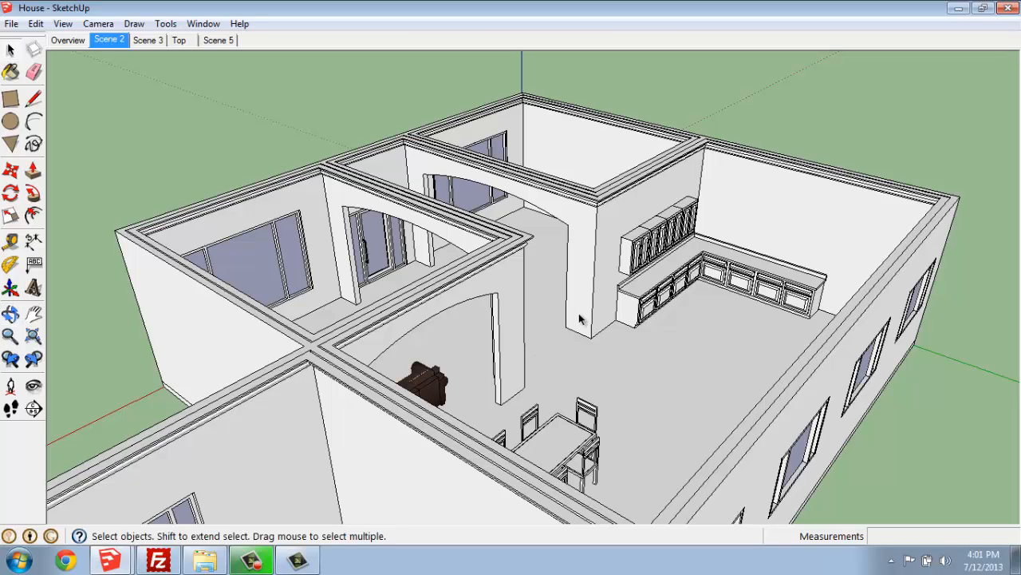
pyautogui.moveTo(601, 289)
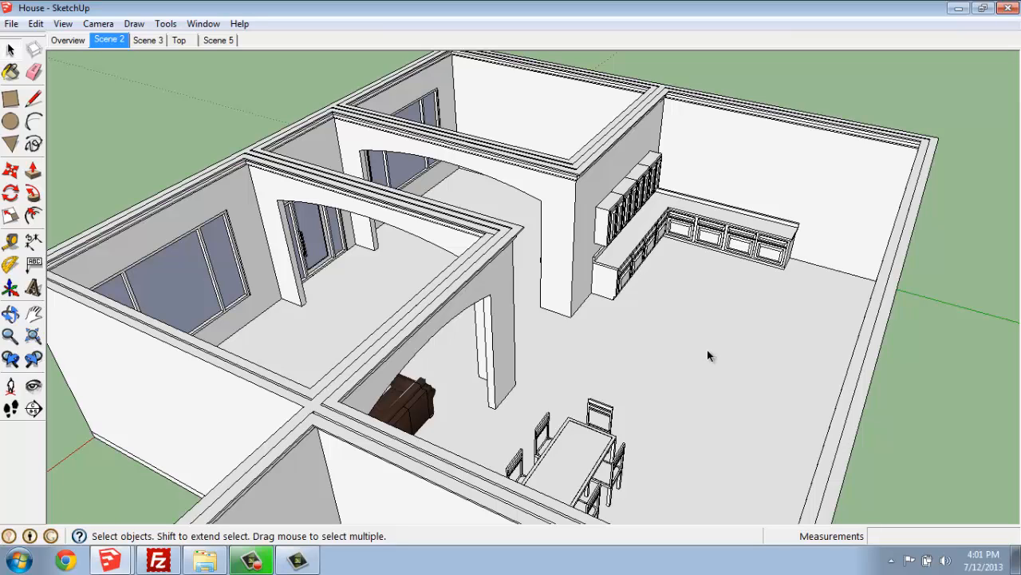
pyautogui.moveTo(652, 366)
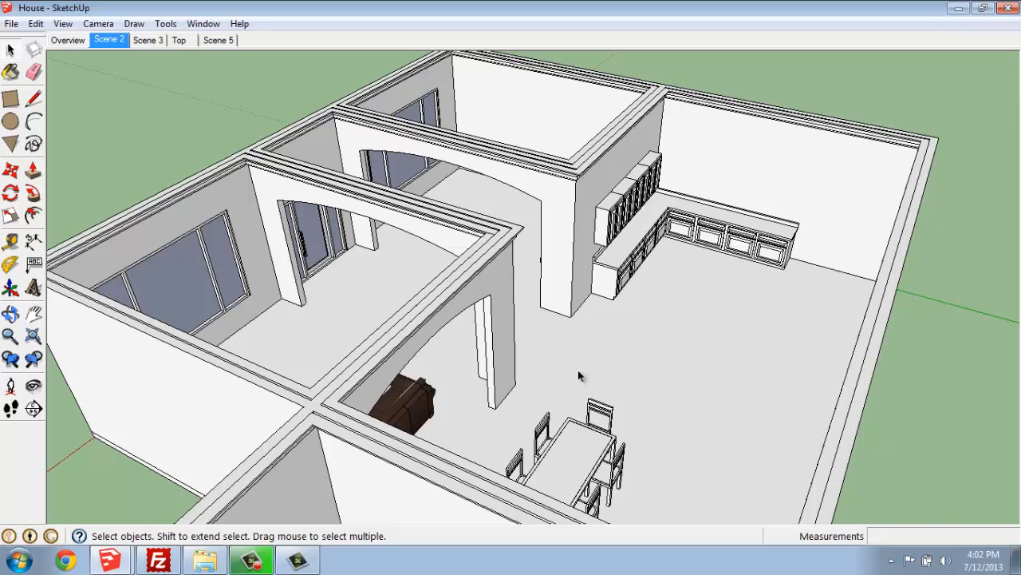
pyautogui.moveTo(102, 287)
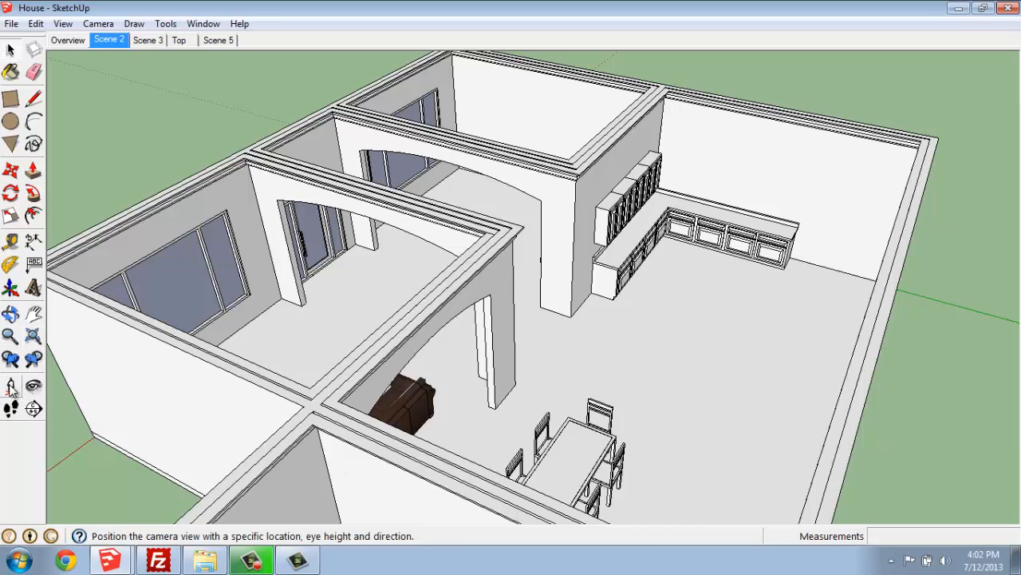
# Place the camera on the kitchen floor at the default 6' eye height, facing the cabinets.
pyautogui.click(10, 385)
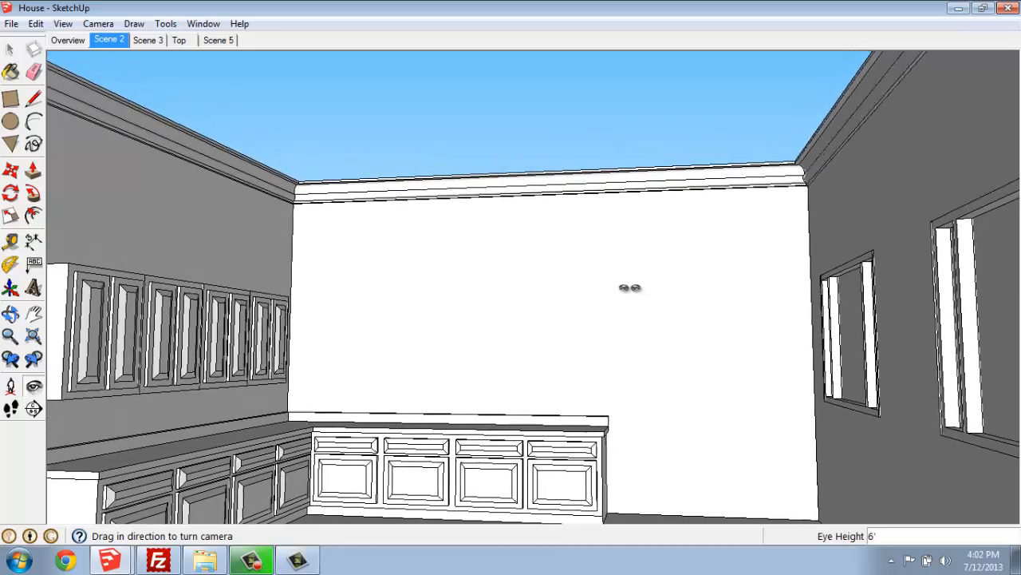
# Look around the kitchen up close to the wall cabinets, then turn toward the dining table and arched doorway.
pyautogui.moveTo(631, 287); pyautogui.dragTo(367, 336)
pyautogui.write('5\' 6"')
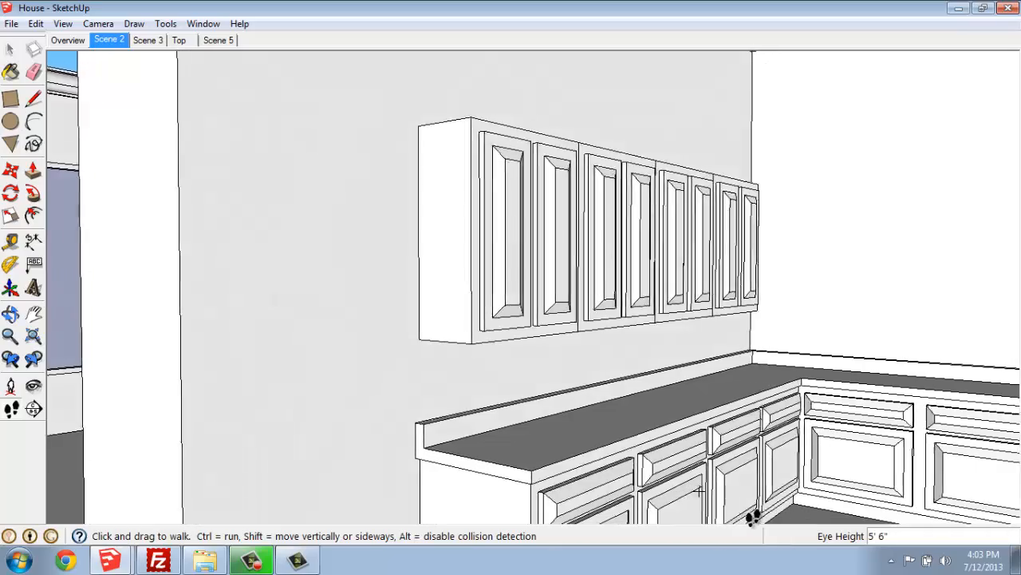
pyautogui.moveTo(753, 514); pyautogui.dragTo(701, 491)
pyautogui.write("6'")
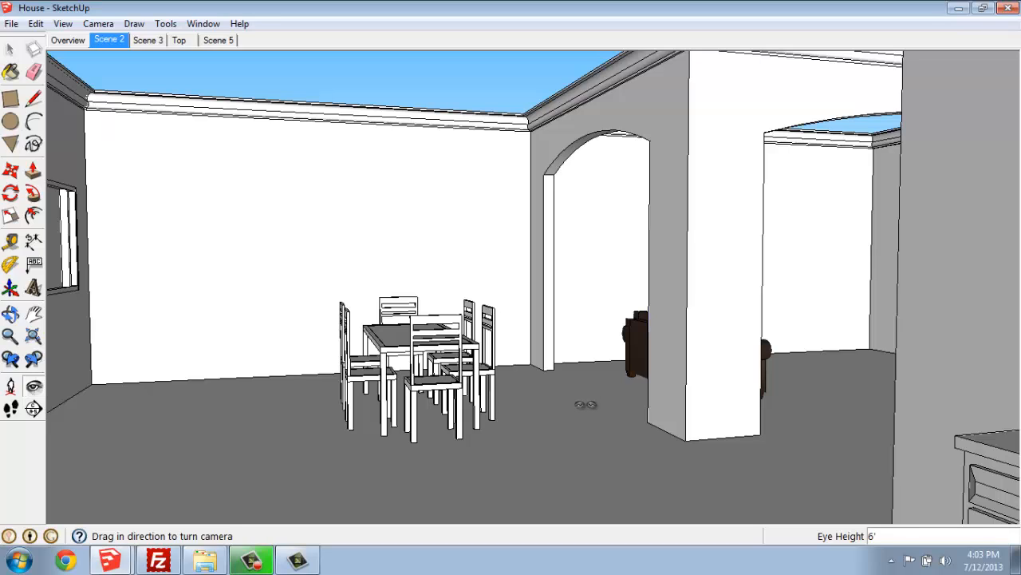
# Start the Camera Field of View adjustment, currently reading 35.00 deg.
pyautogui.click(89, 22)
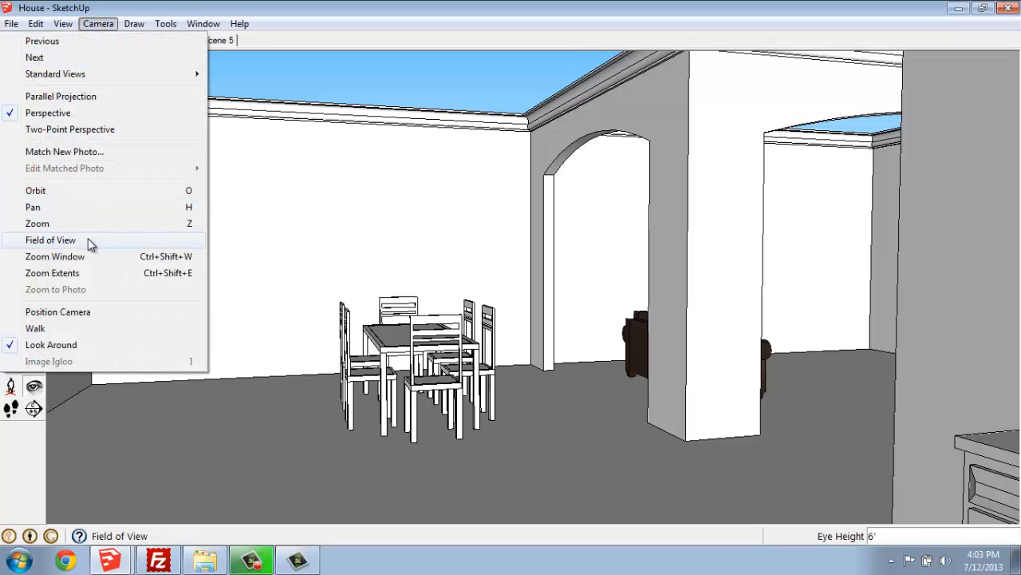
pyautogui.click(51, 239)
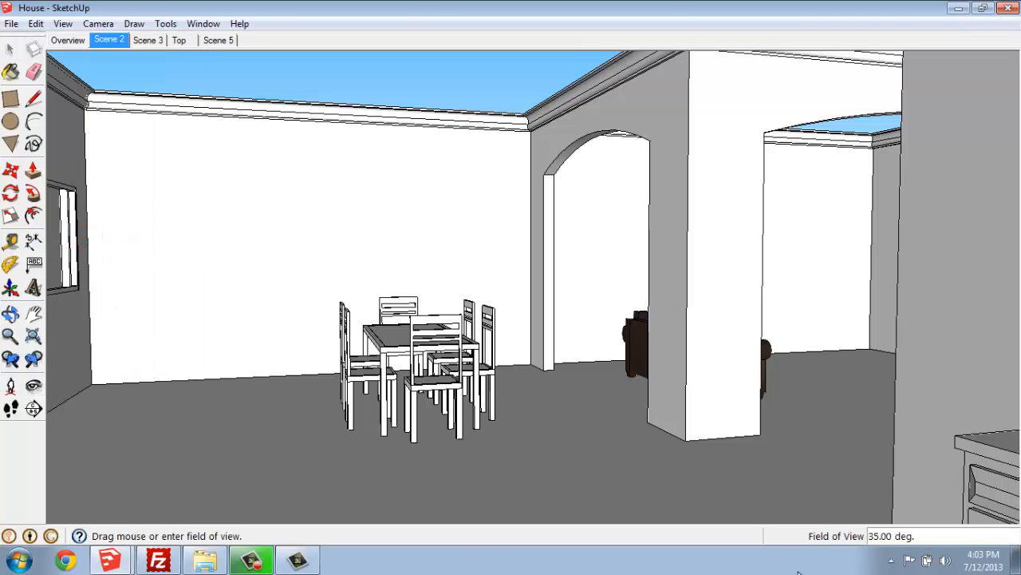
pyautogui.moveTo(945, 530)
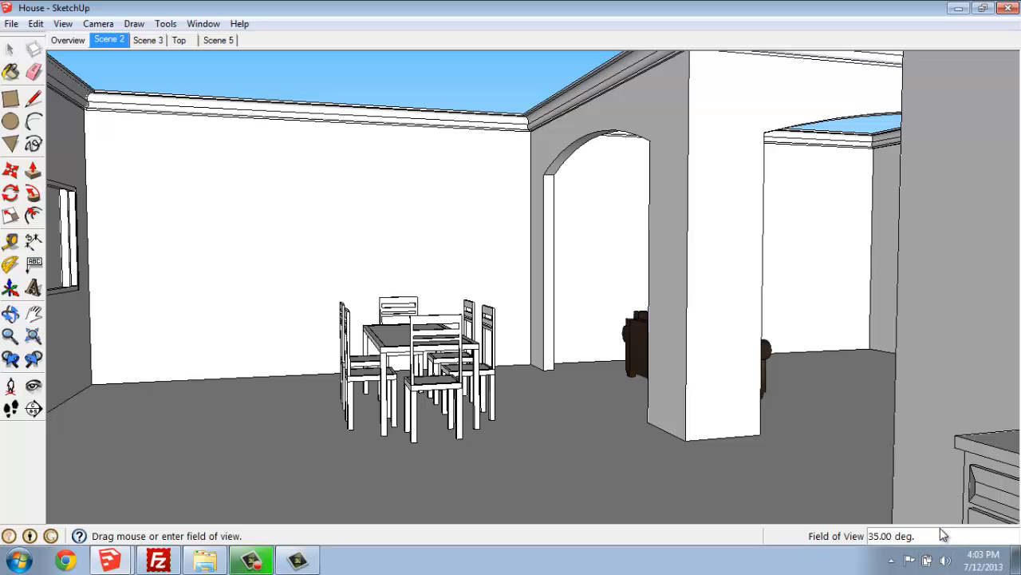
pyautogui.moveTo(942, 530)
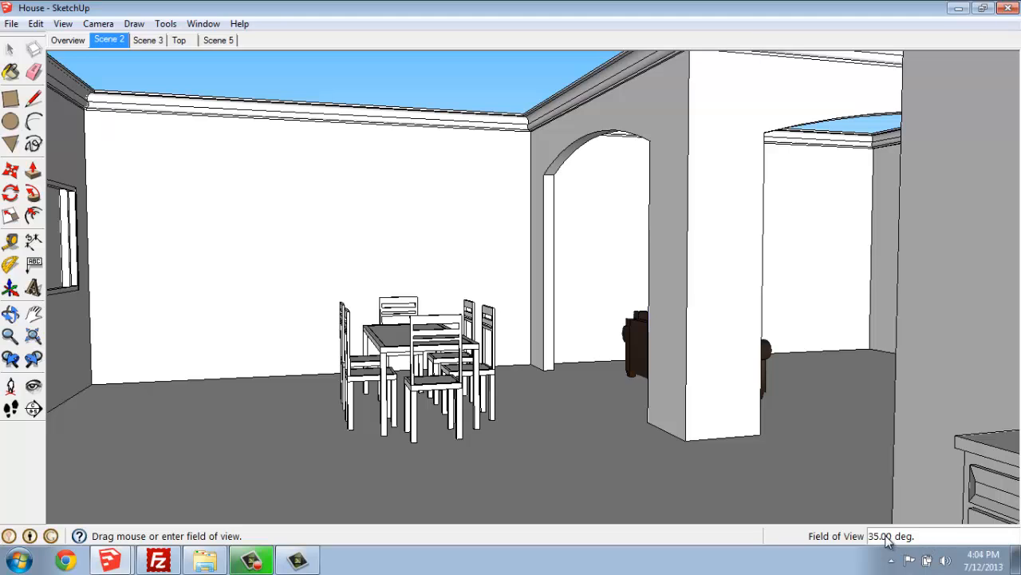
pyautogui.write('45')
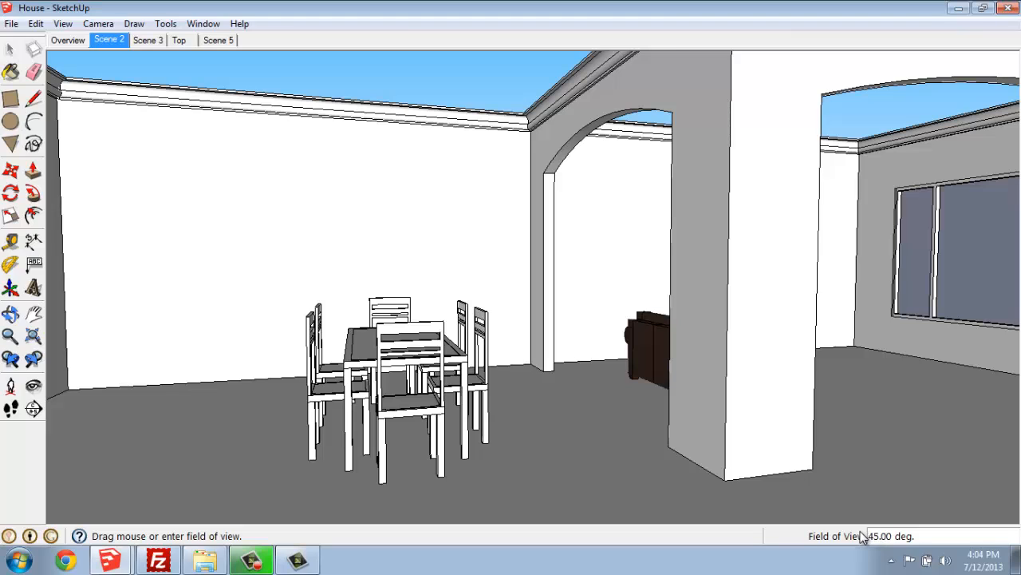
pyautogui.moveTo(842, 538)
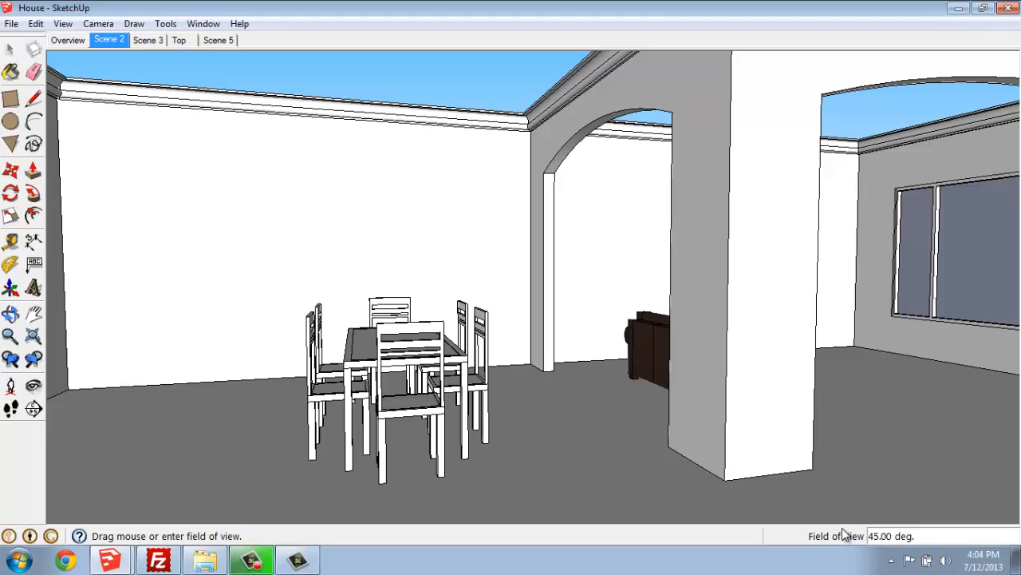
pyautogui.moveTo(838, 535); pyautogui.dragTo(838, 543)
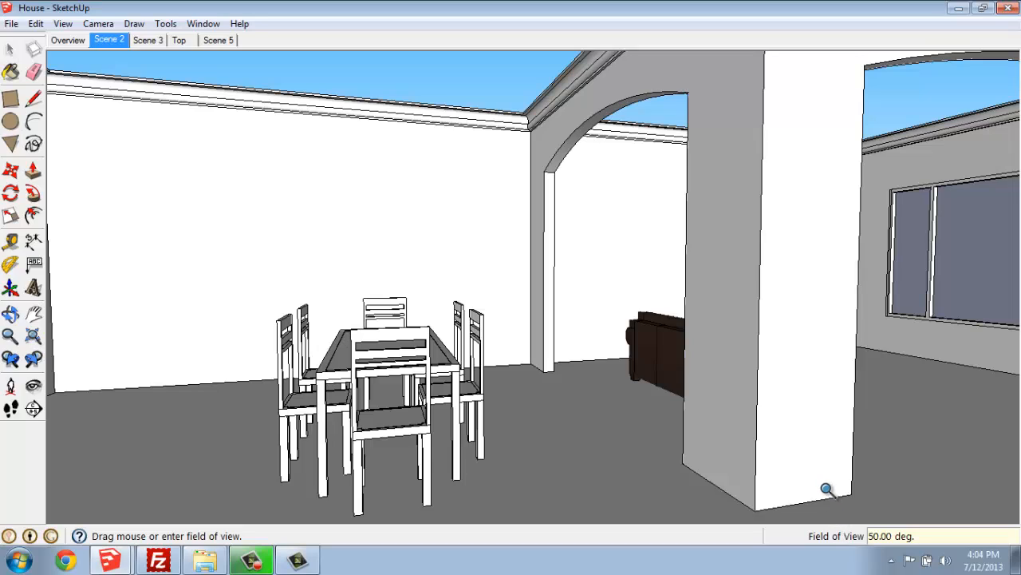
pyautogui.moveTo(894, 511)
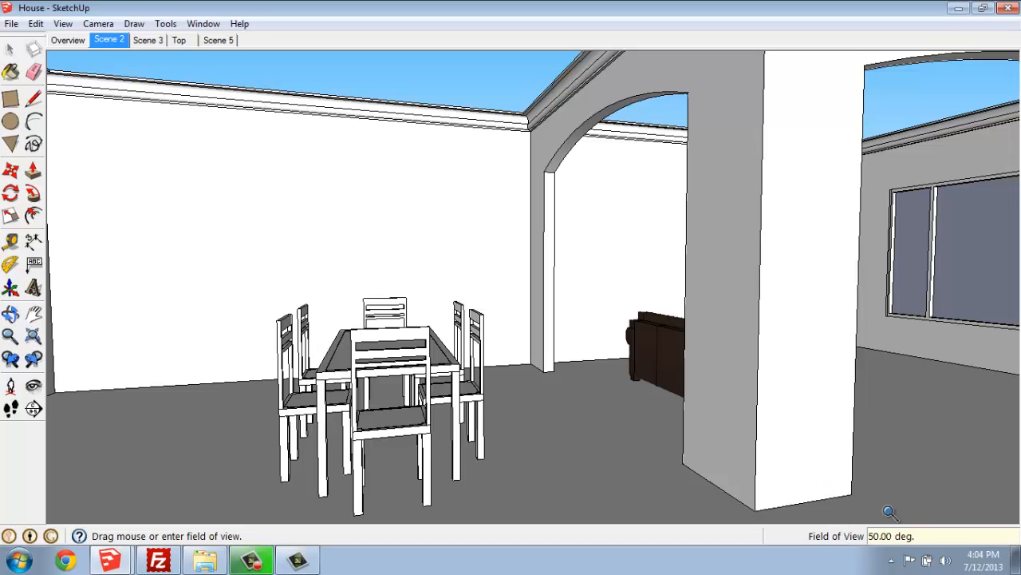
pyautogui.write('35')
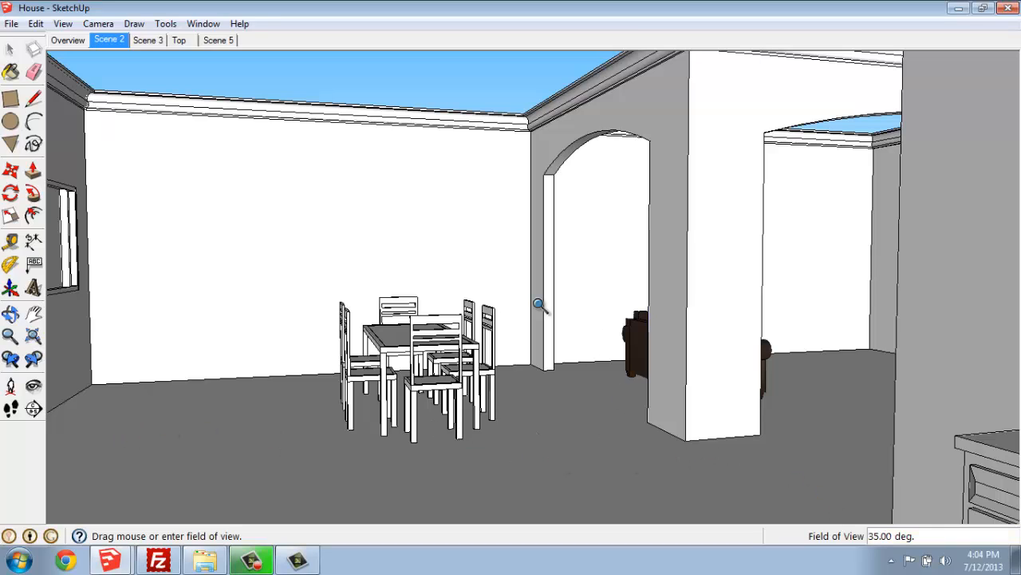
pyautogui.moveTo(533, 390)
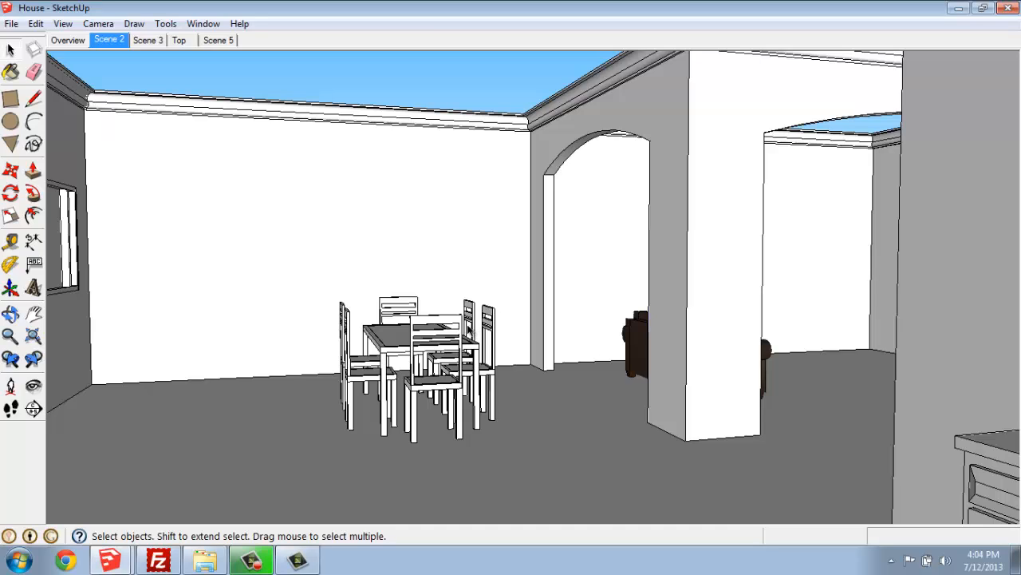
pyautogui.moveTo(131, 81)
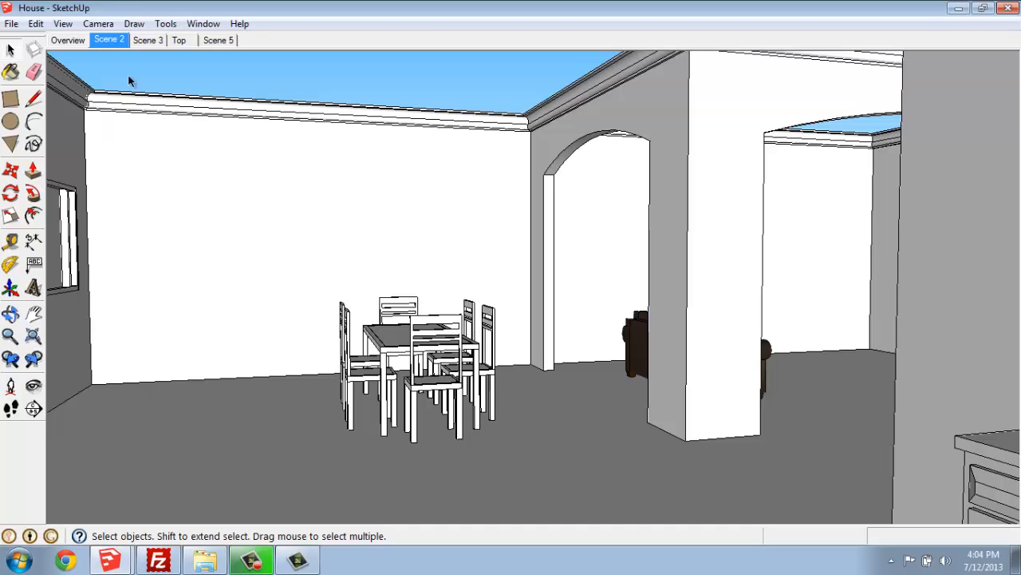
# Bring up the Scene 2 tab's context menu with the Update choice.
pyautogui.rightClick(105, 39)
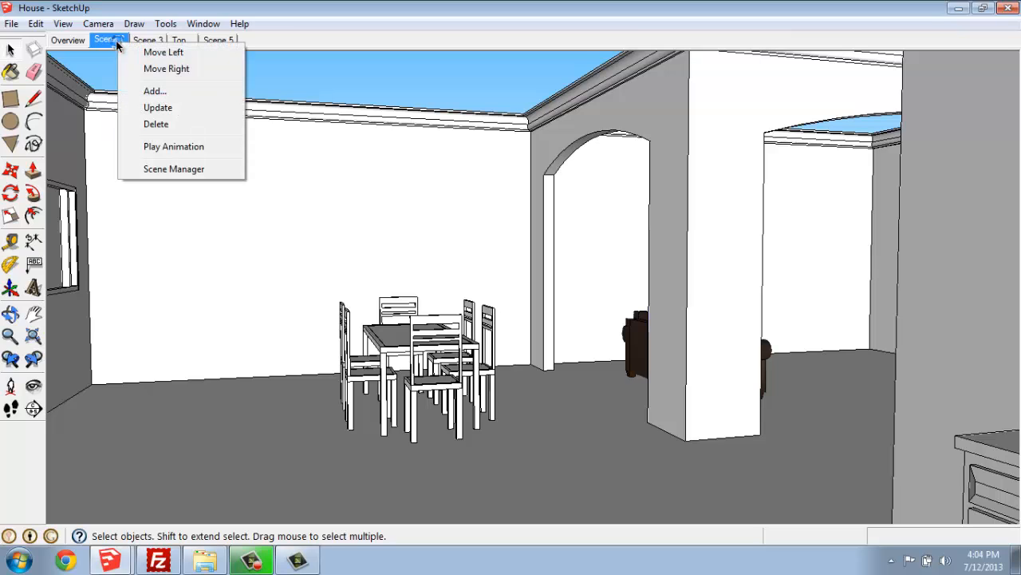